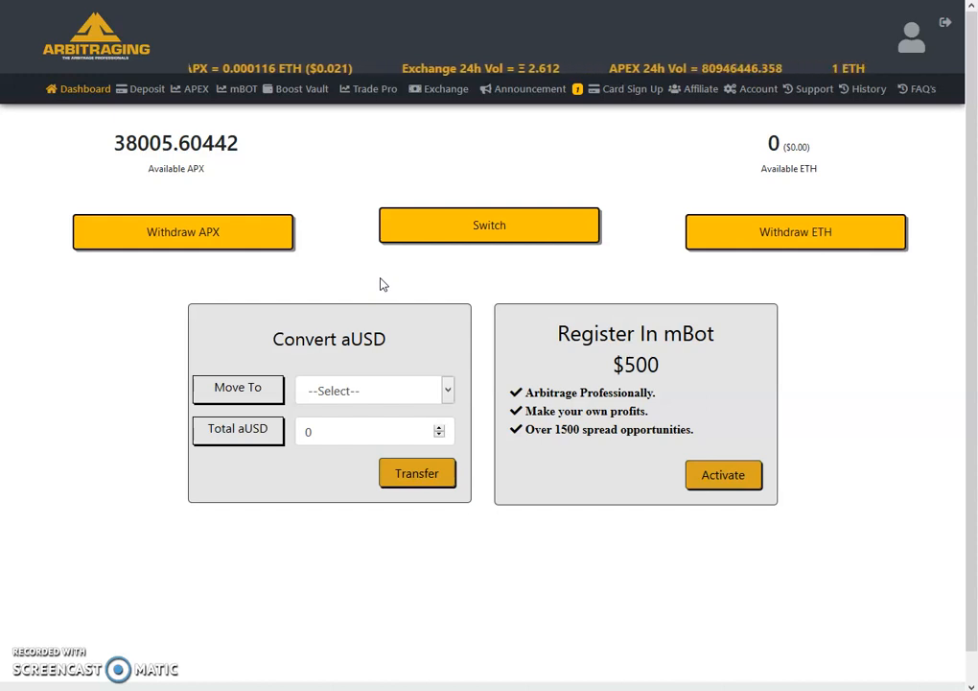
pyautogui.moveTo(589, 310)
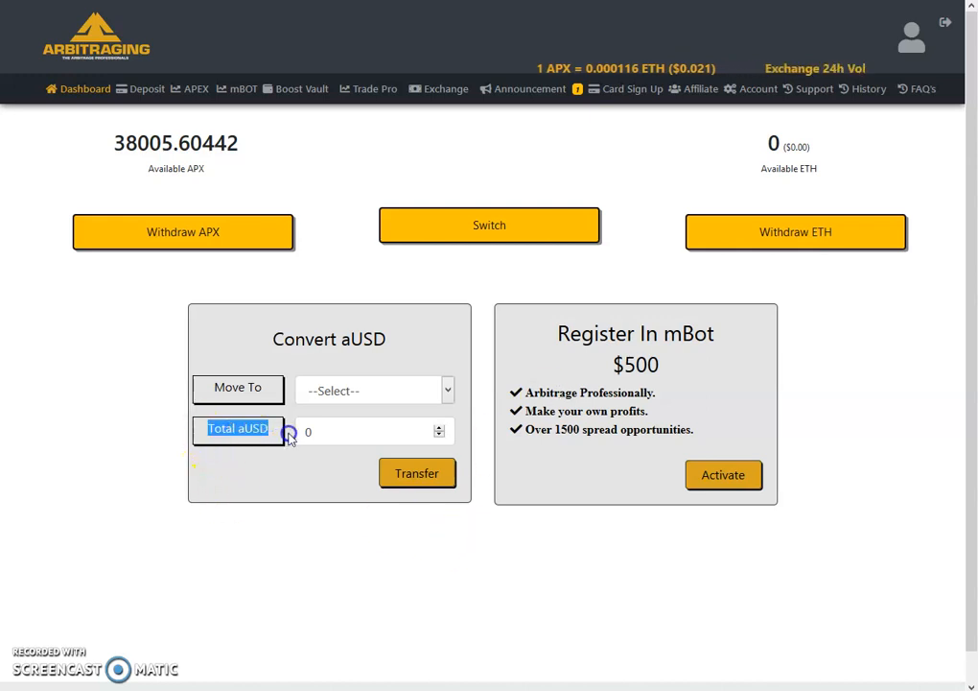
pyautogui.moveTo(292, 492)
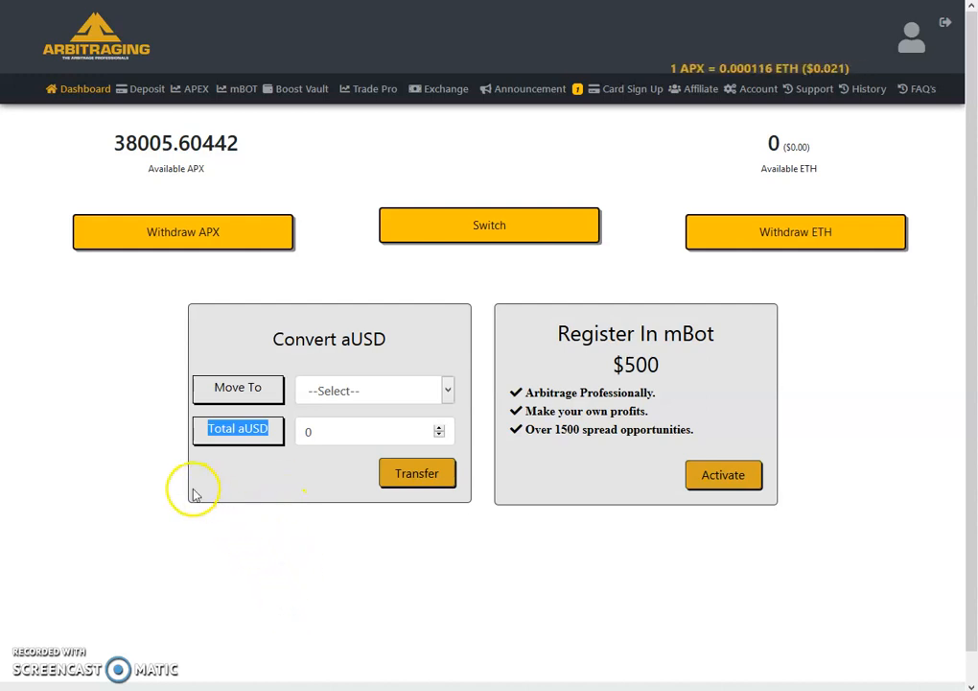
pyautogui.moveTo(140, 499)
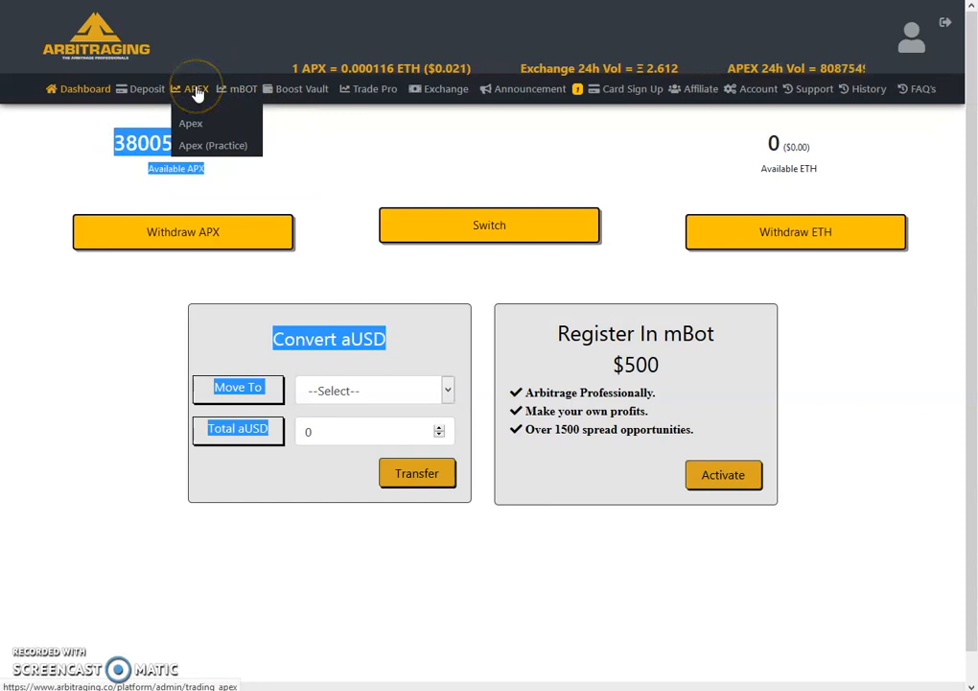
pyautogui.moveTo(264, 135)
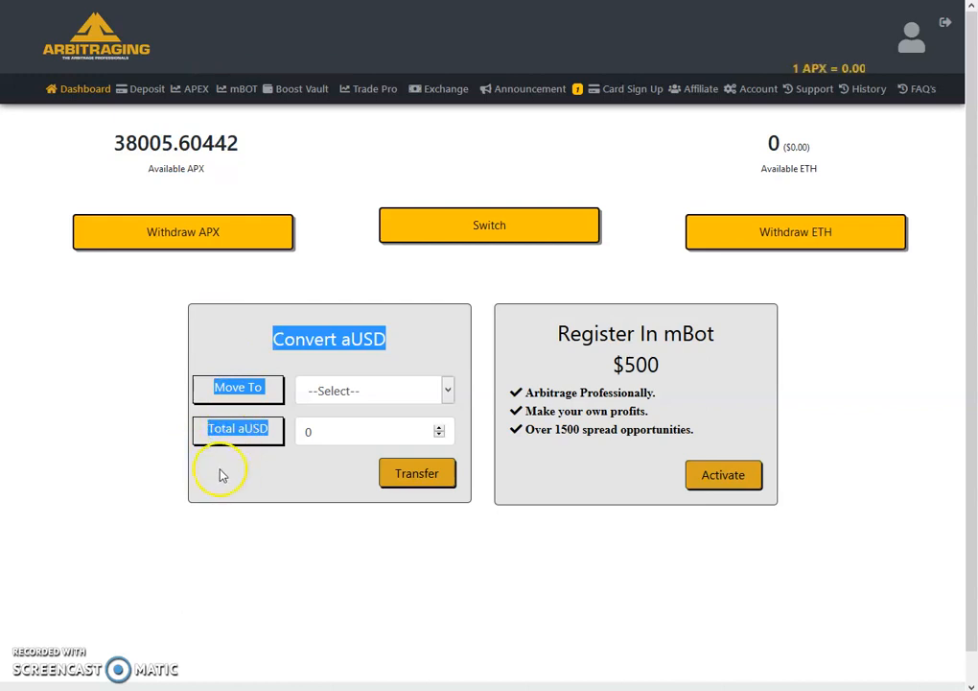
pyautogui.moveTo(245, 479)
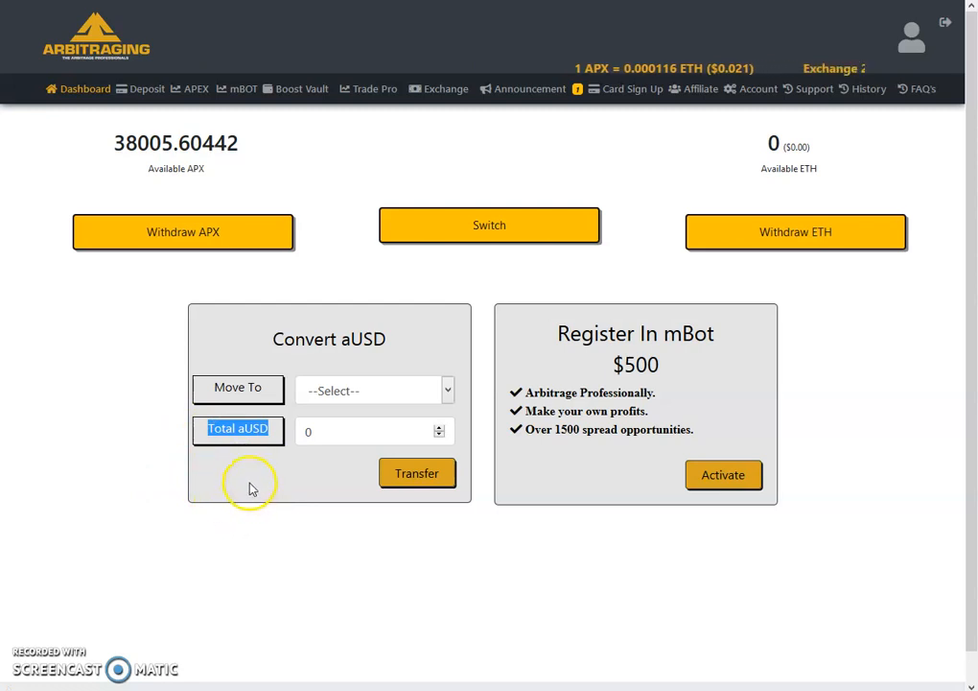
pyautogui.moveTo(362, 168)
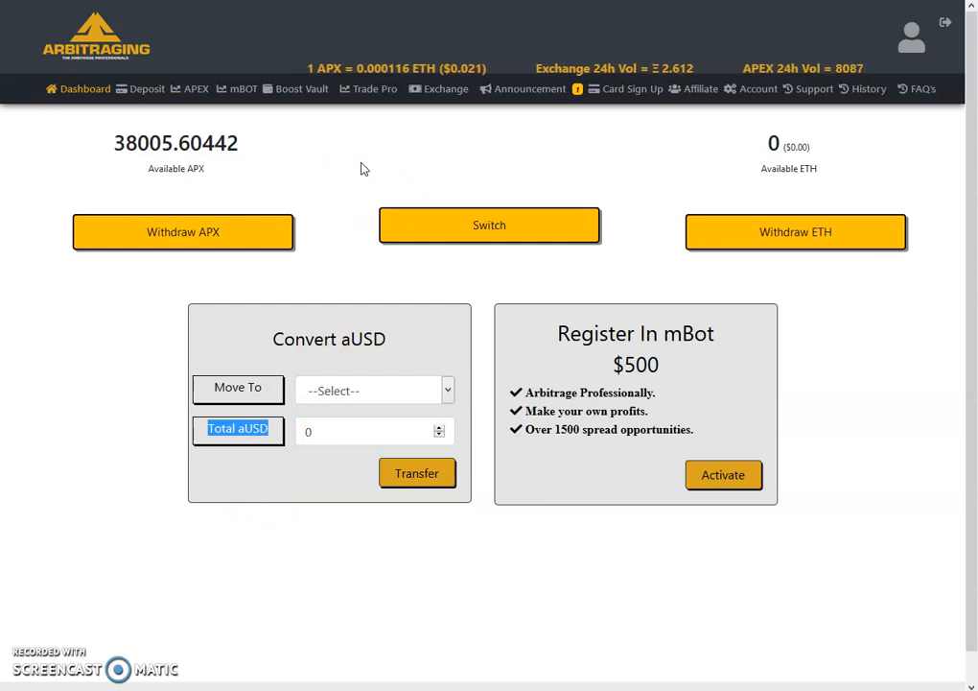
pyautogui.moveTo(227, 187)
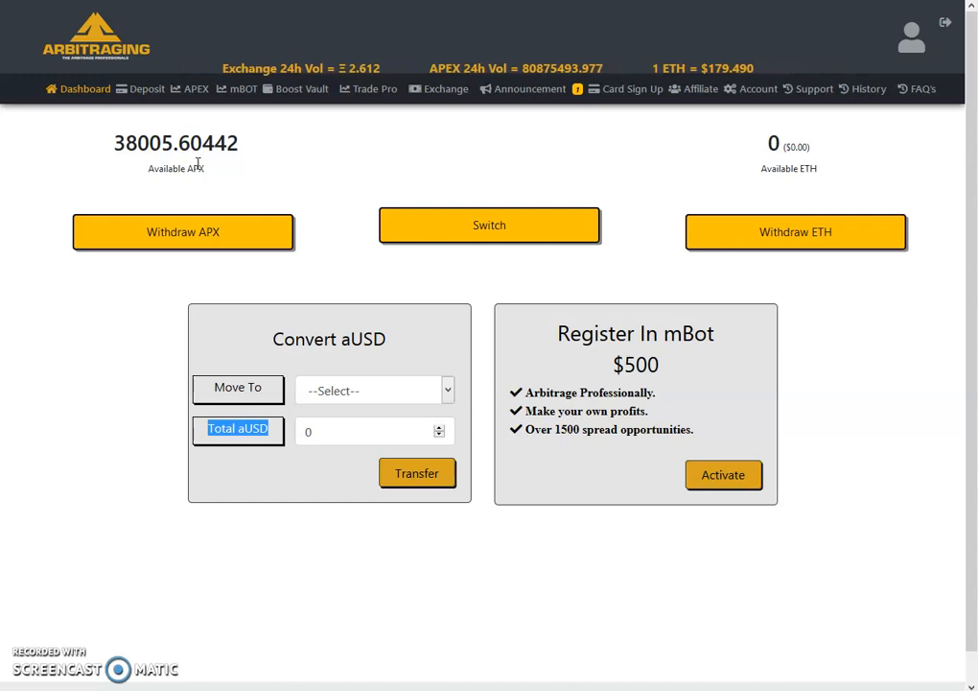
pyautogui.moveTo(307, 273)
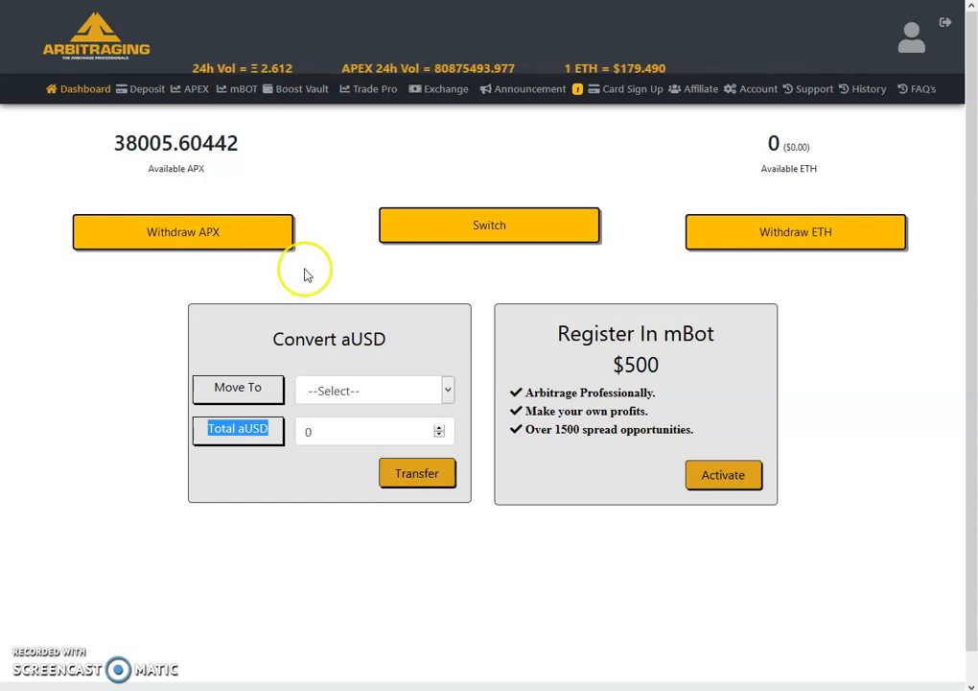
pyautogui.moveTo(134, 451)
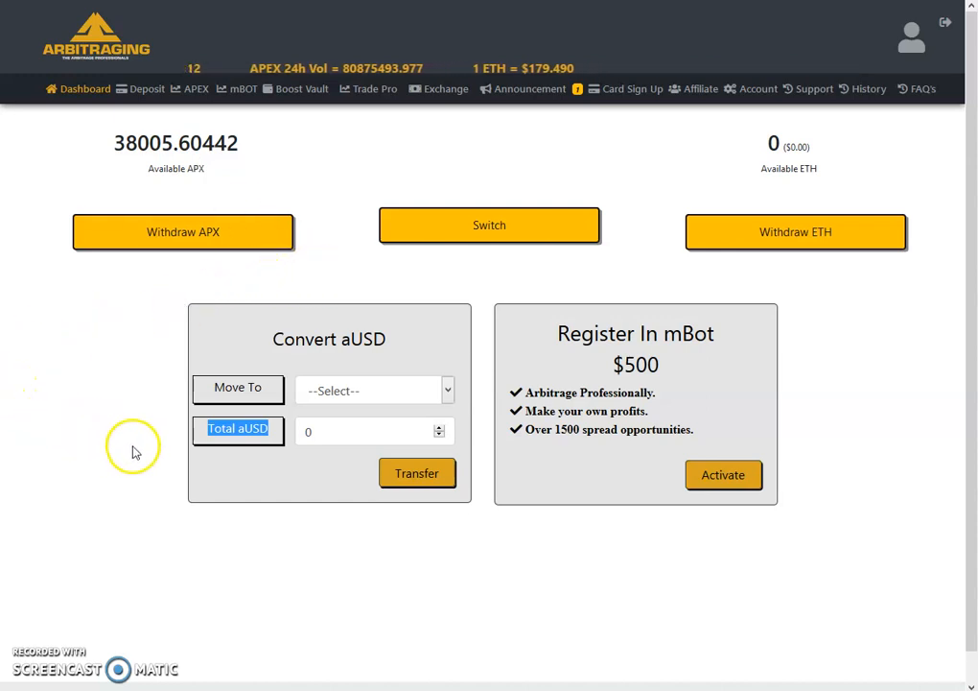